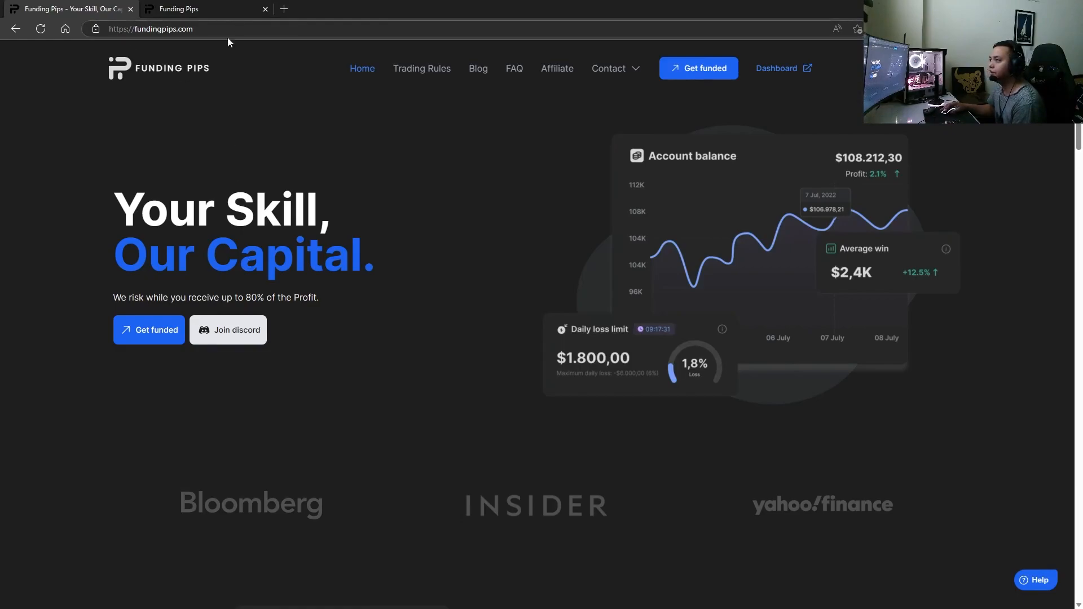
mouse_move(377, 309)
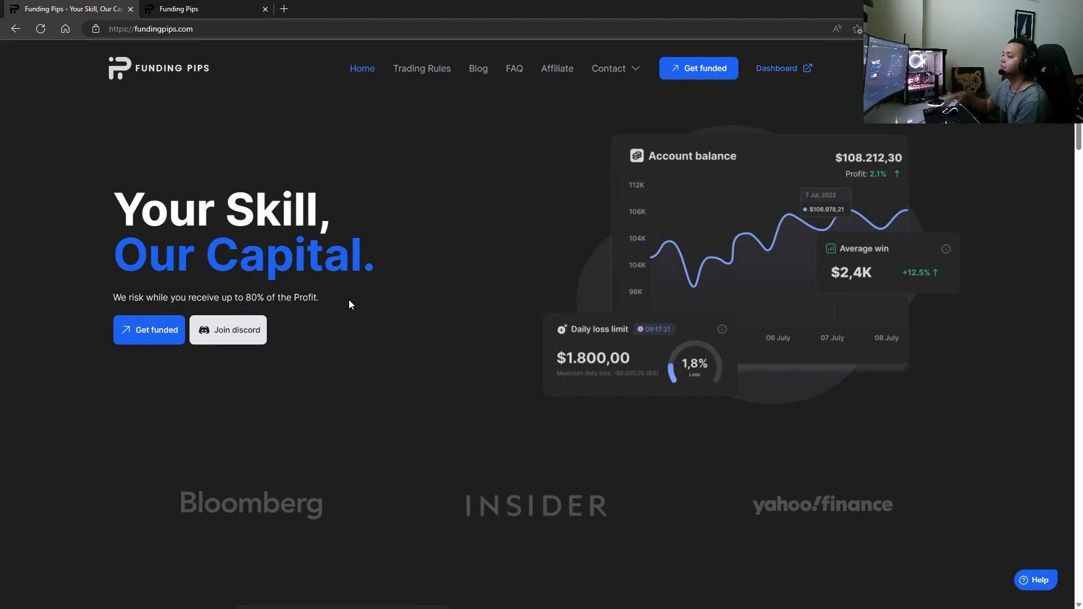
- Scroll the fundingpips.com home page down to 'Built By Traders For Traders'
scroll("down", 3)
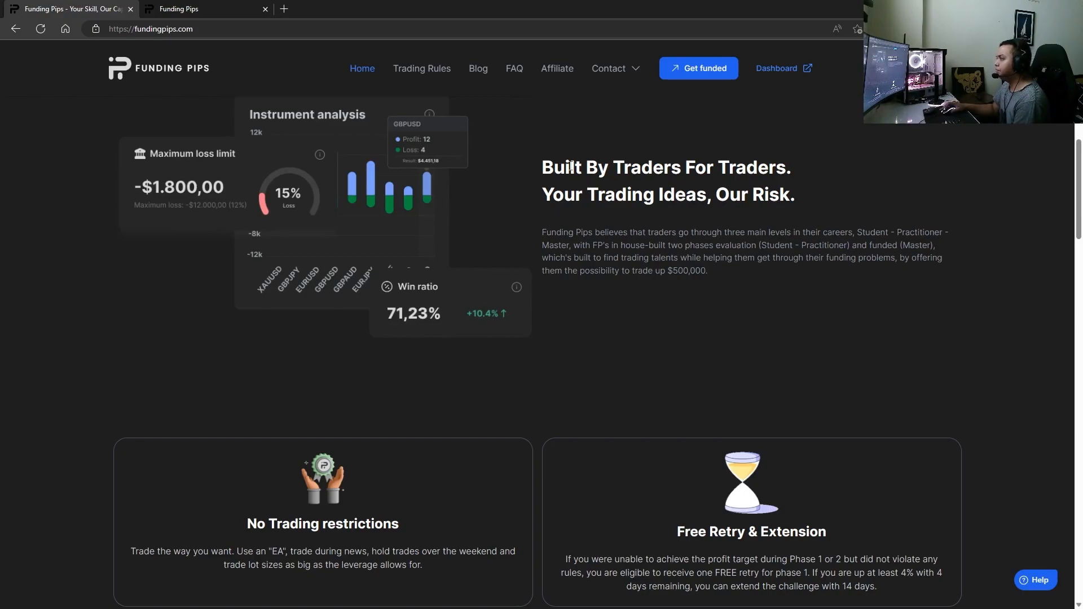
mouse_move(577, 237)
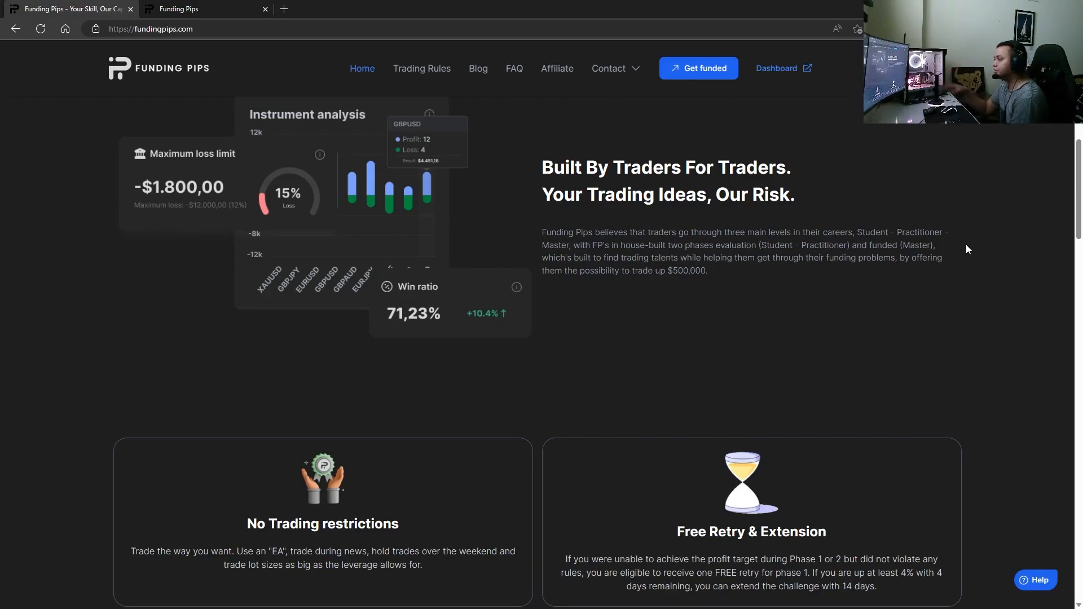
- Review the no-restrictions, free retry, scaling plan and payout cards, reaching the Evaluation and Funded headings
scroll("down", 3)
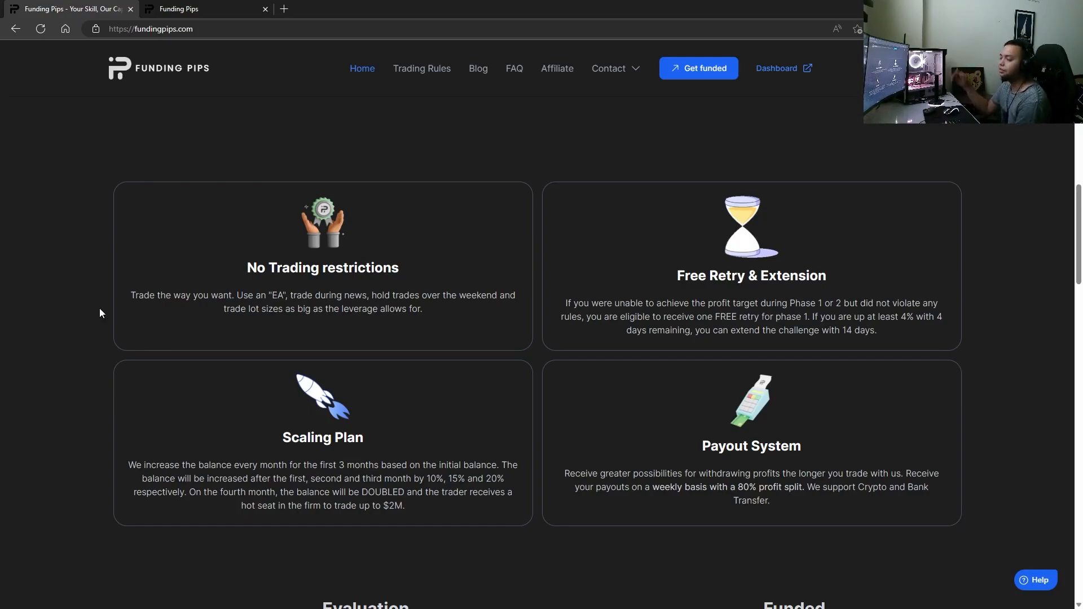
mouse_move(762, 228)
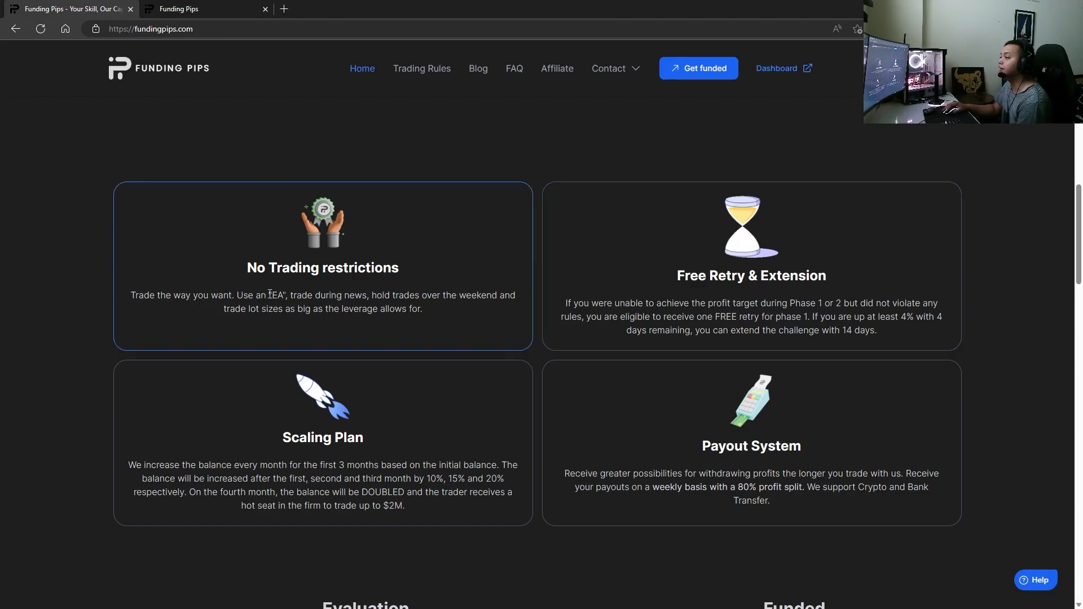
mouse_move(354, 309)
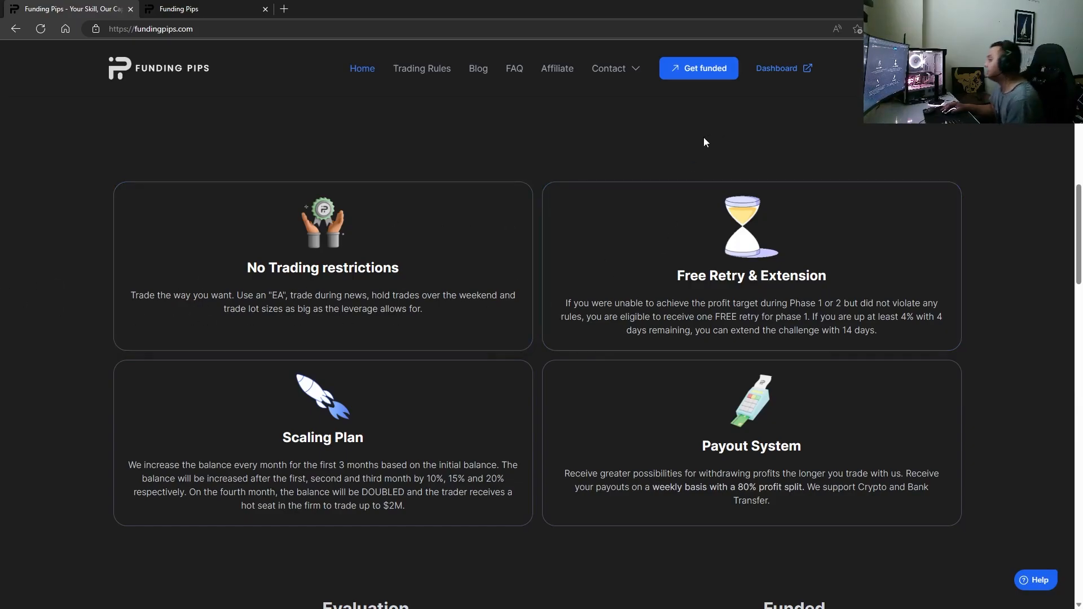
mouse_move(672, 201)
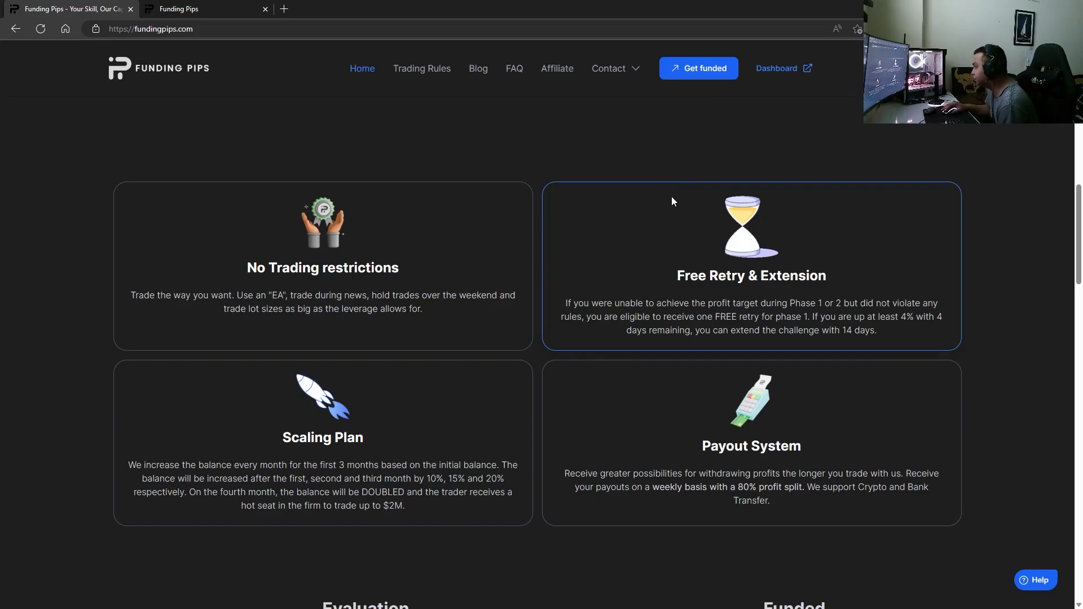
mouse_move(667, 210)
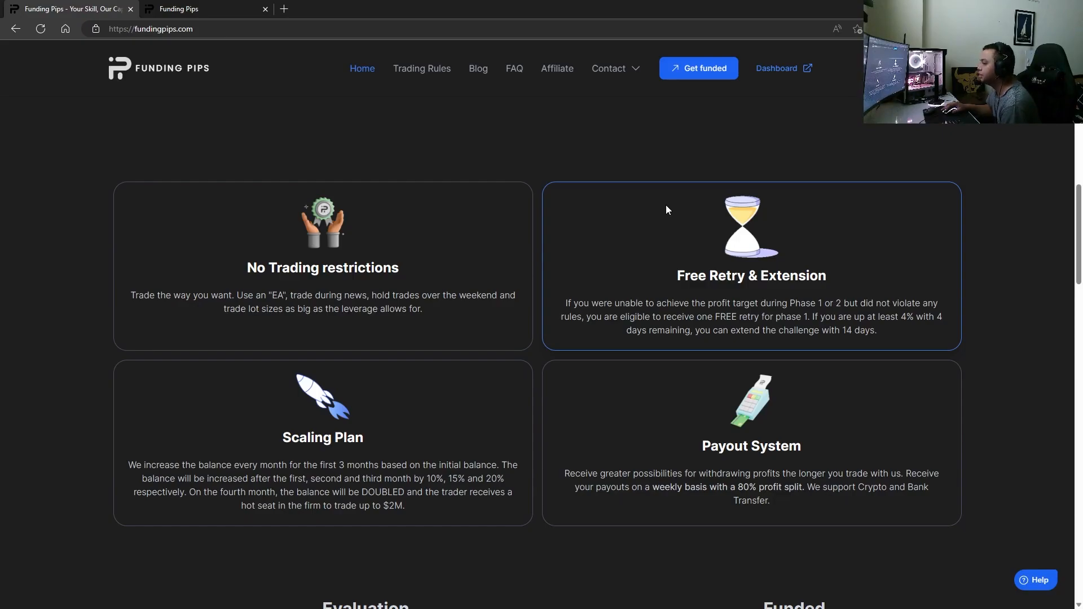
mouse_move(718, 240)
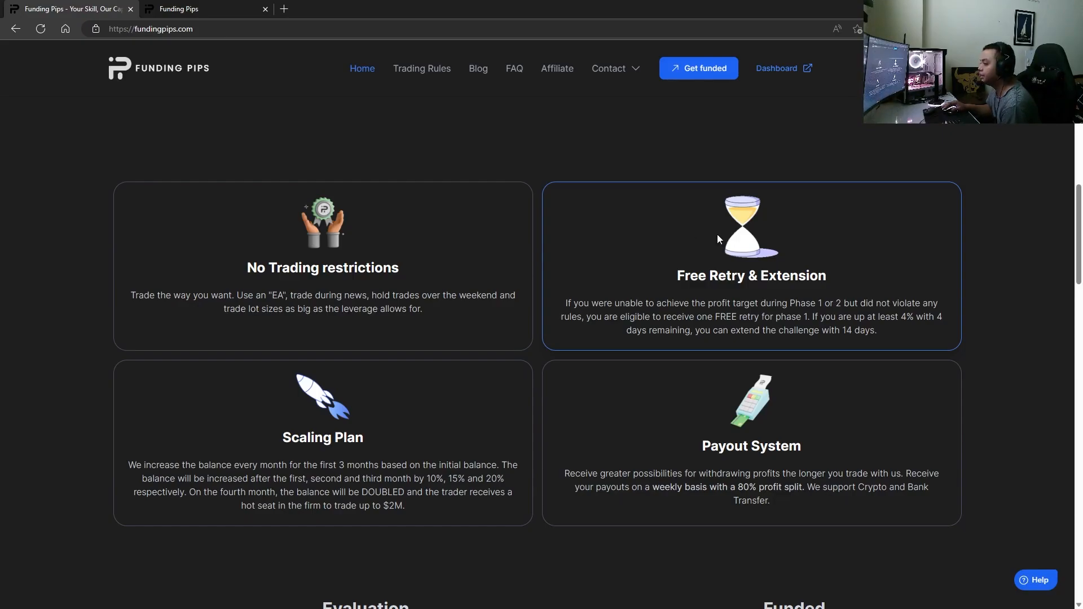
mouse_move(62, 430)
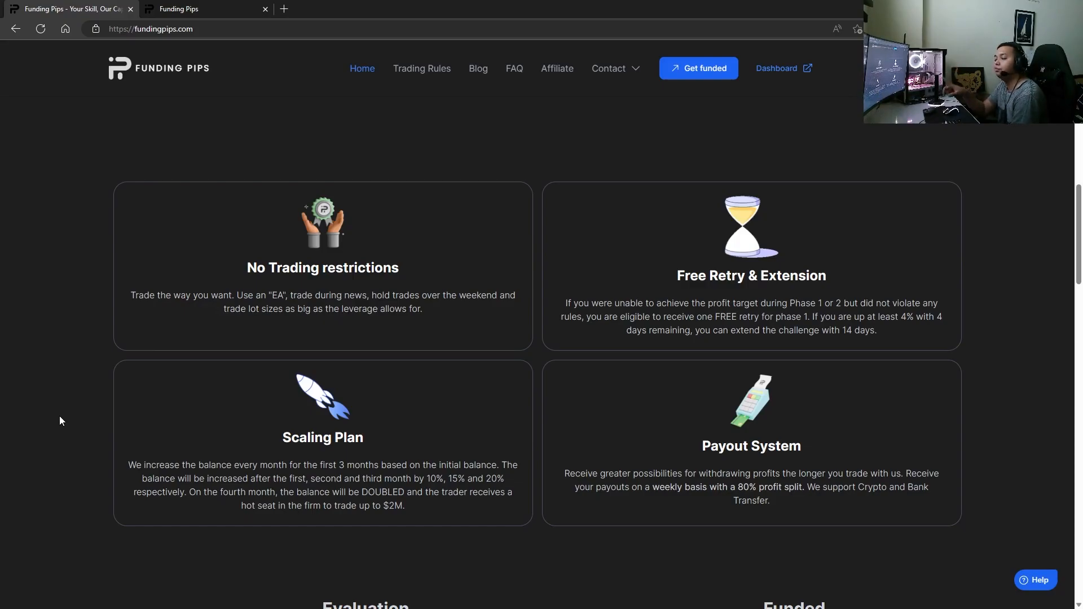
mouse_move(461, 449)
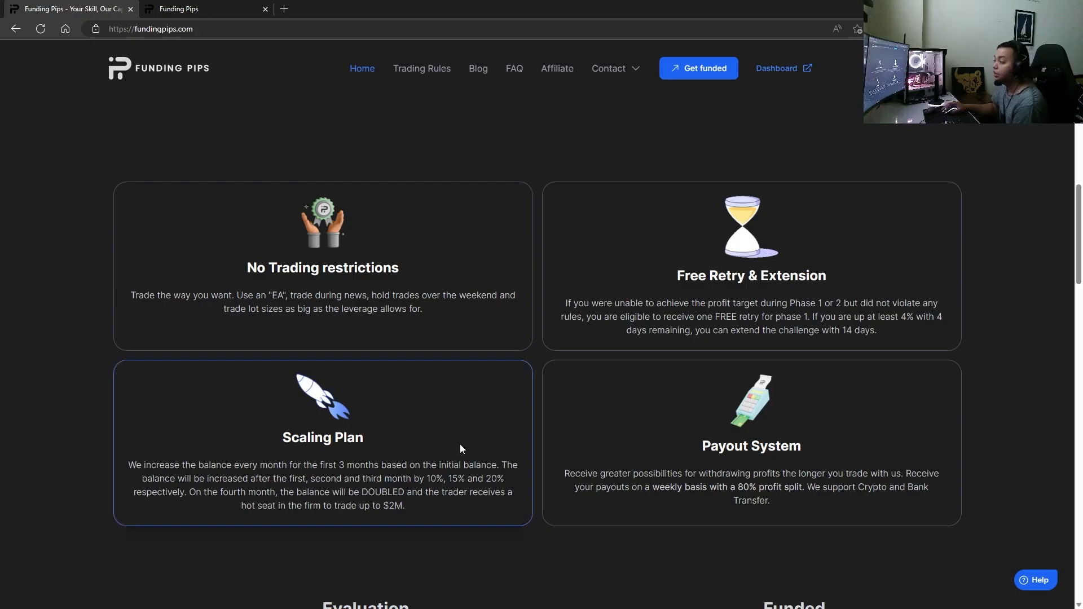
scroll("down", 3)
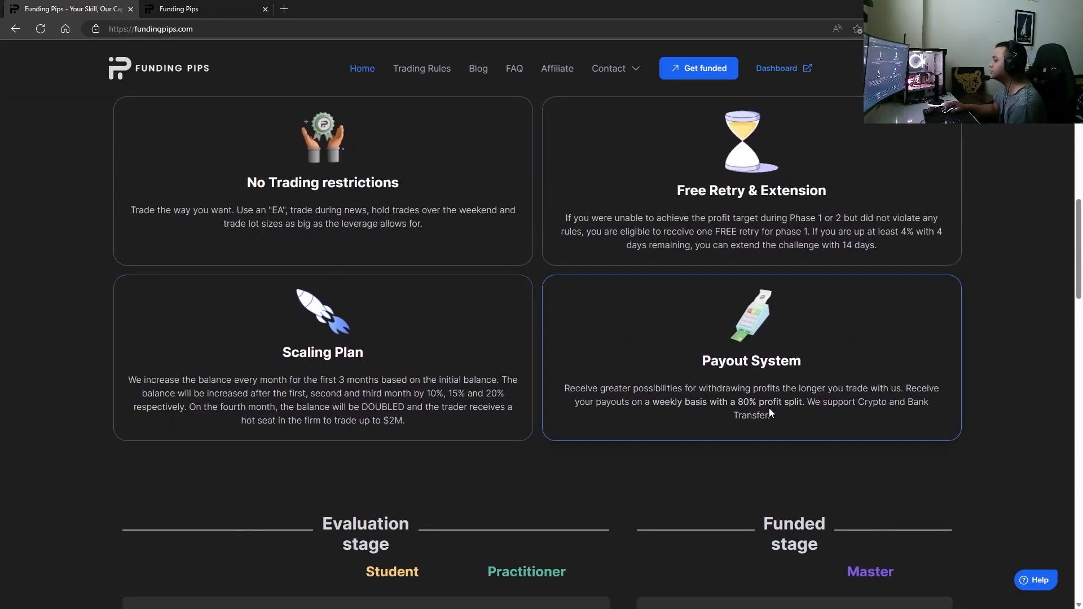
- Scroll through the Evaluation/Funded comparison and $399 100K pricing to the trading rules banner
scroll("down", 3)
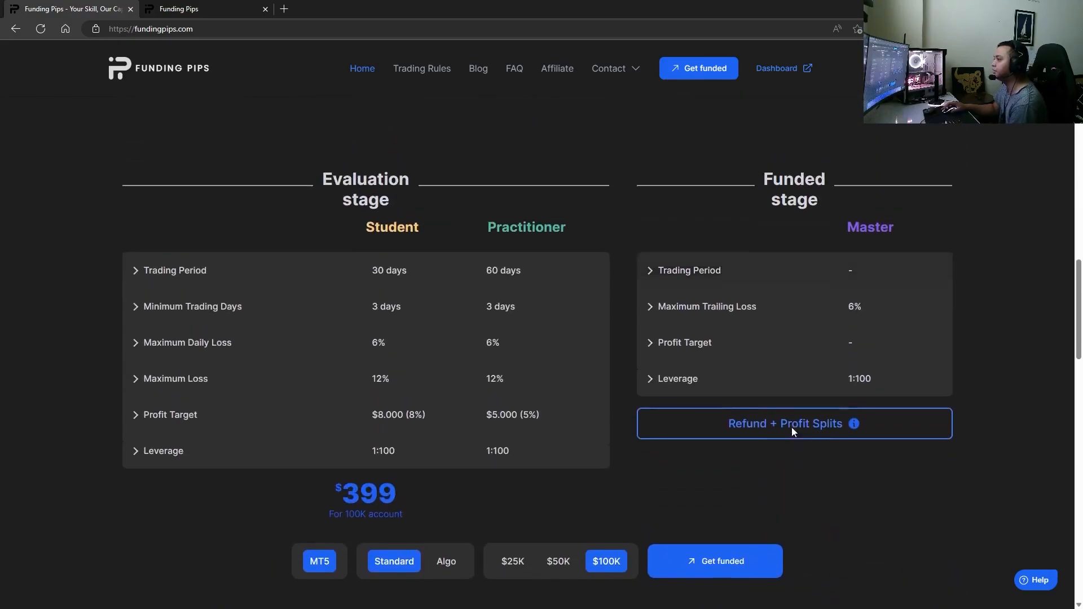
scroll("down", 3)
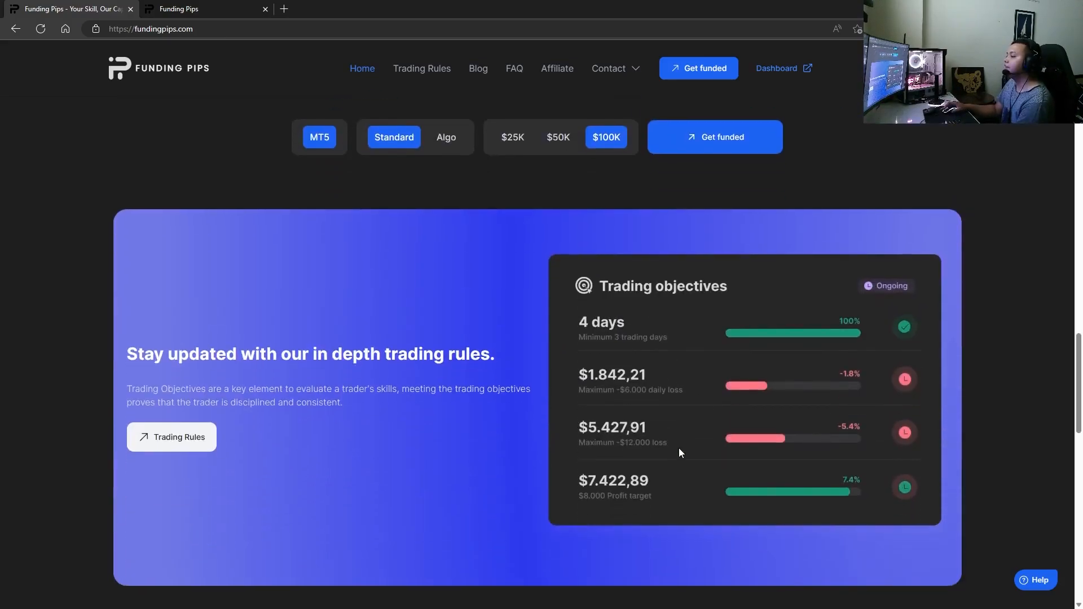
scroll("down", 3)
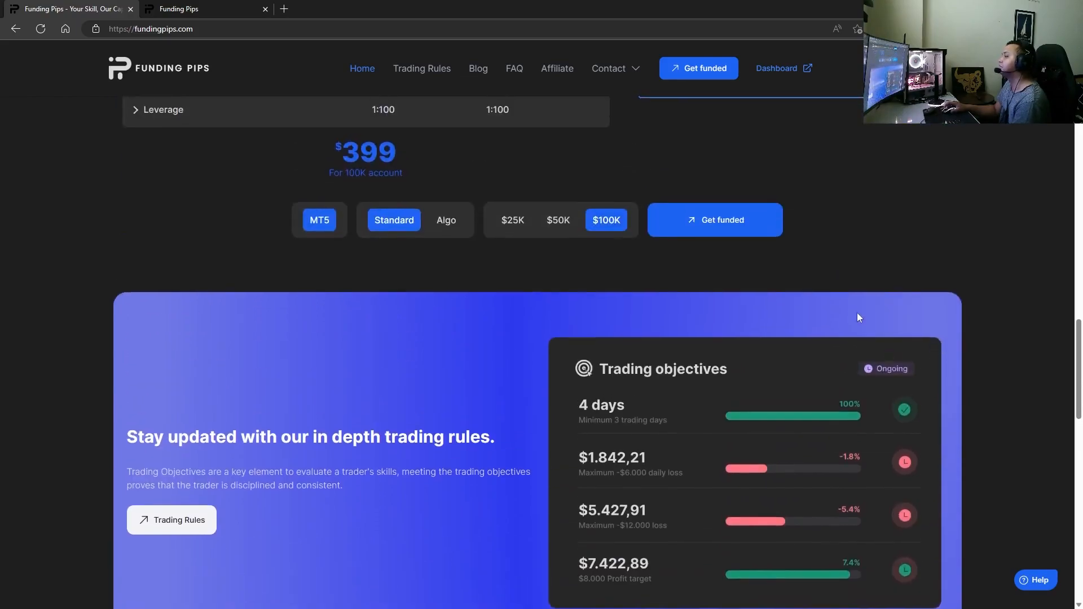
- Browse the Standard trading rules, expand Merging Accounts, and open the Dashboard in a new tab
scroll("down", 3)
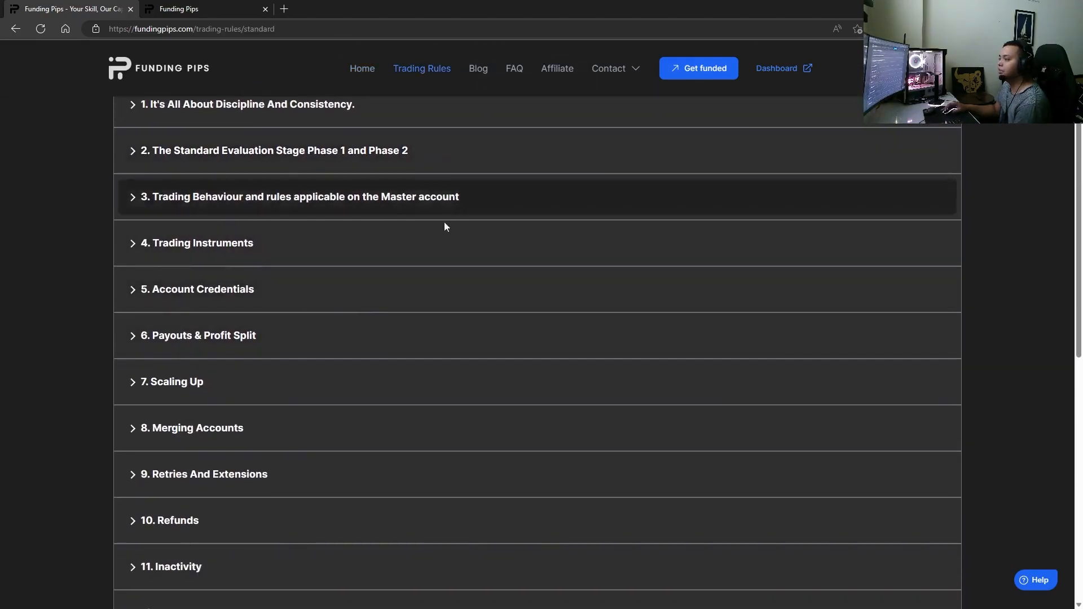
scroll("down", 3)
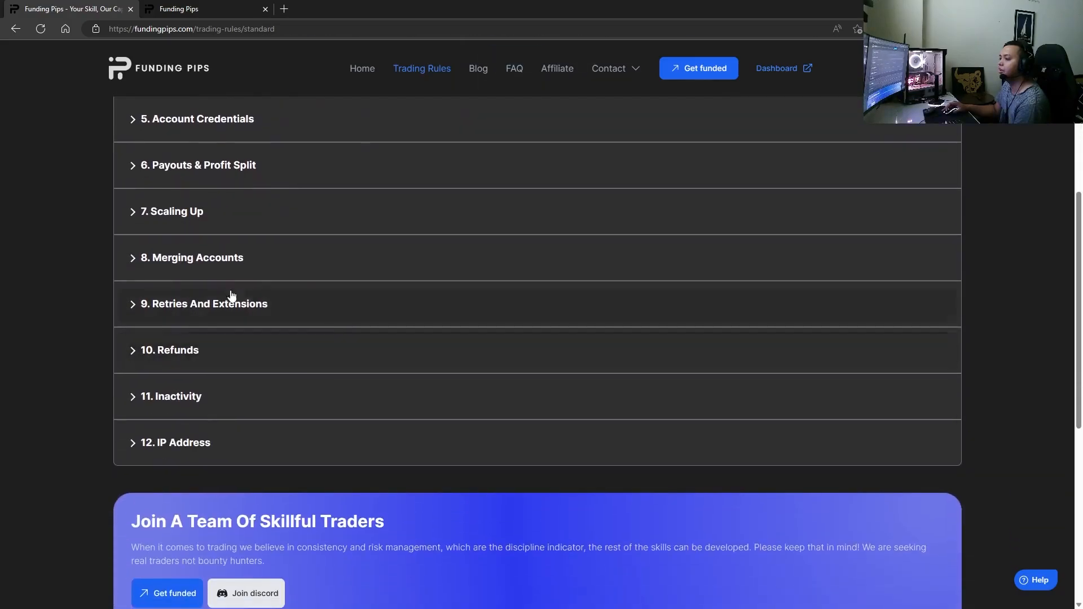
left_click(192, 257)
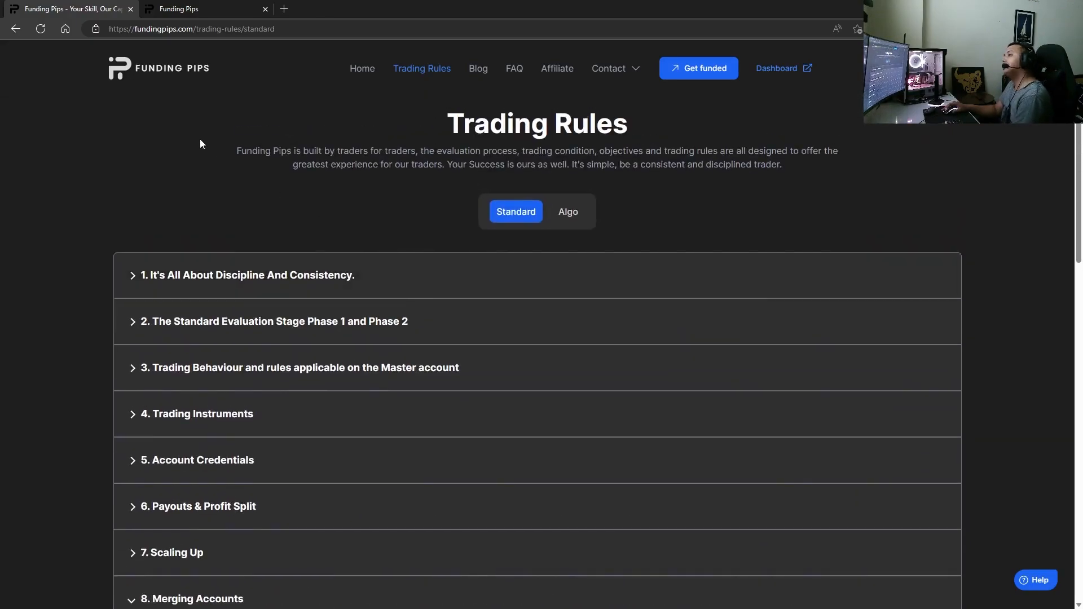
left_click(362, 68)
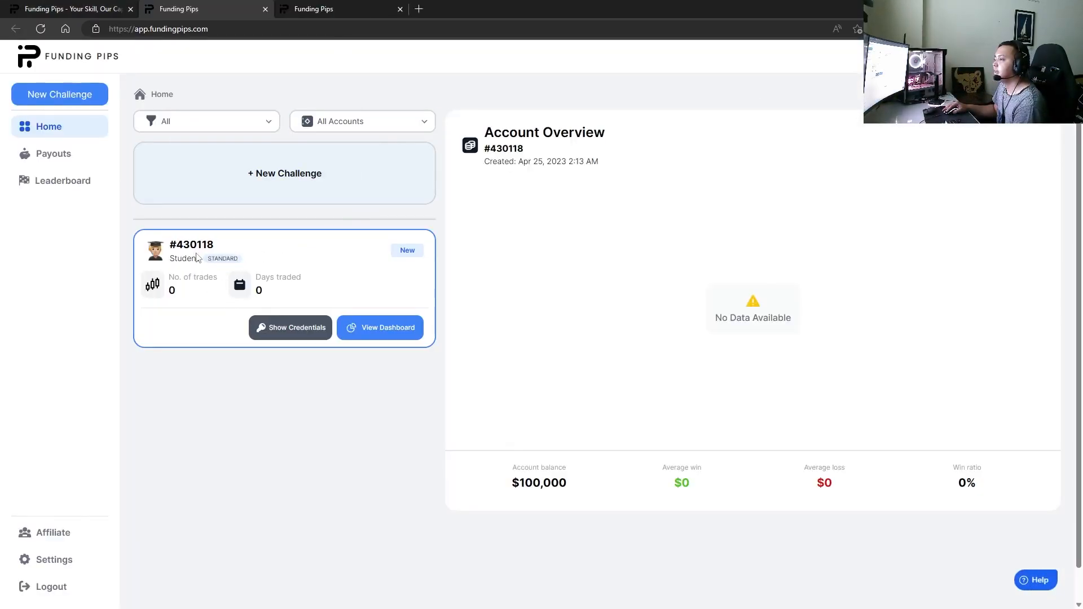
left_click(380, 328)
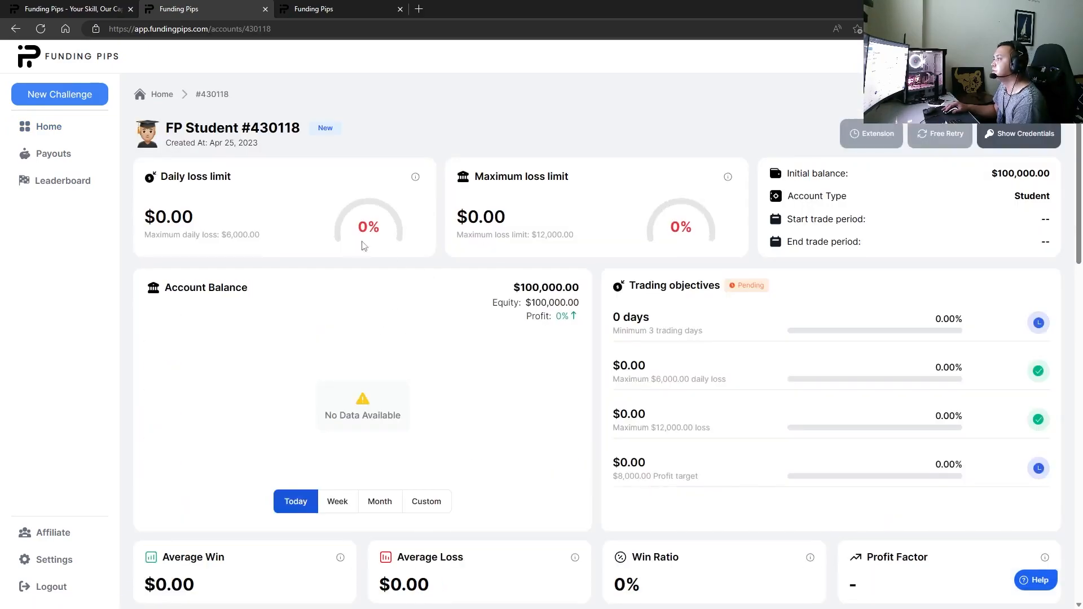
left_click_drag(507, 234, 574, 234)
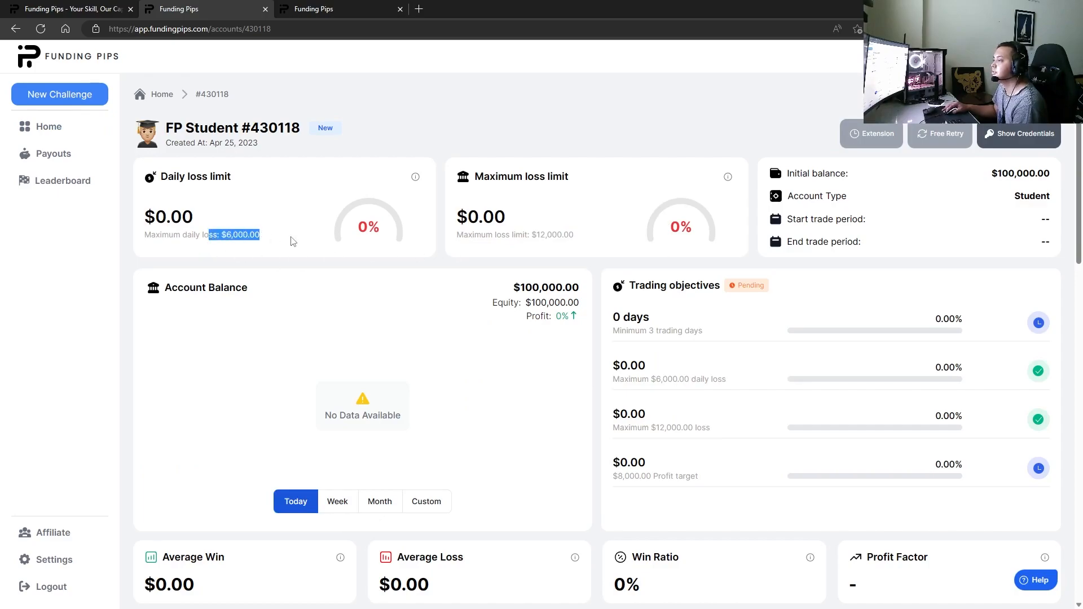
scroll("down", 3)
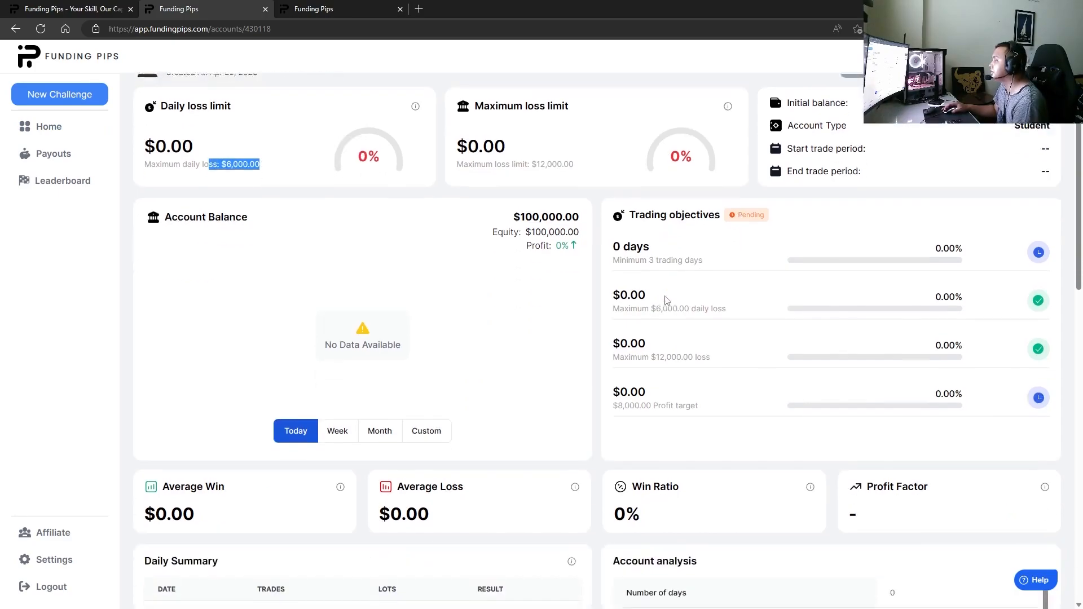
scroll("down", 3)
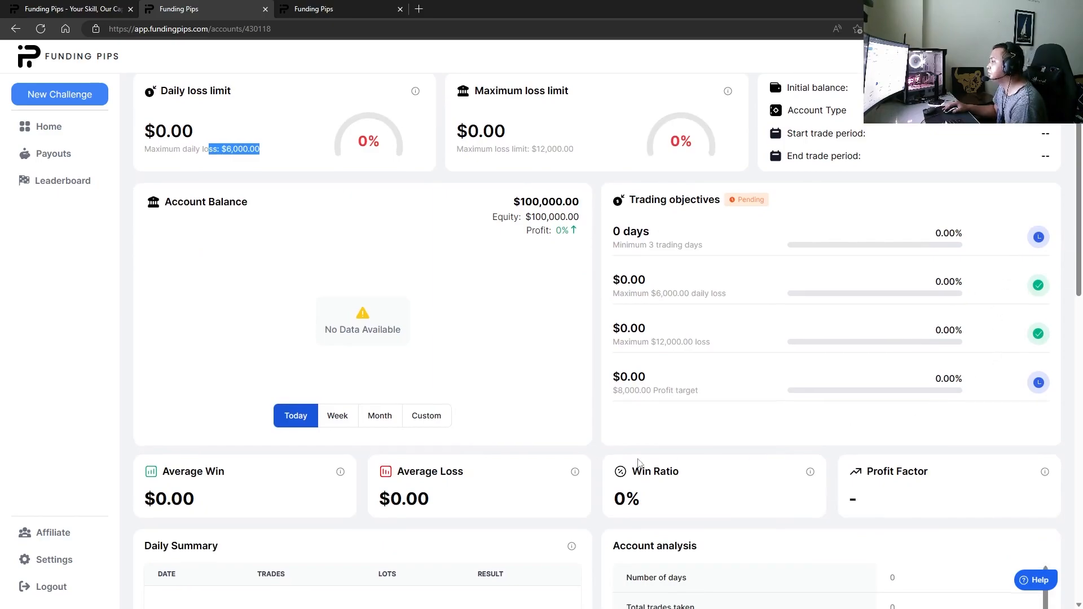
scroll("down", 3)
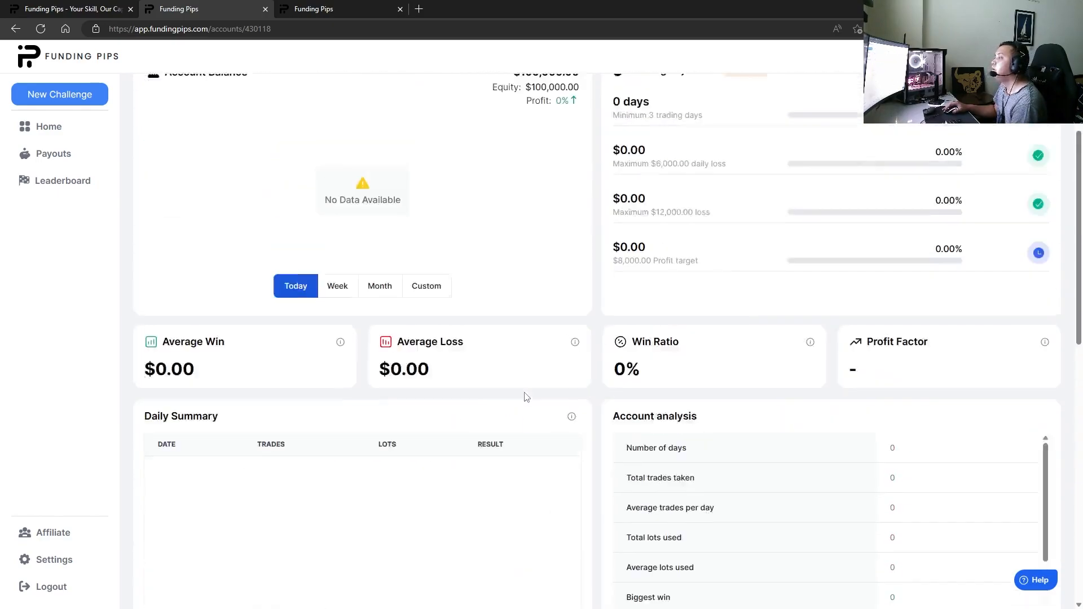
- Return to the fundingpips.com tab and scroll past $399 pricing to the BlackBull/MetaTrader 5 section
left_click(69, 9)
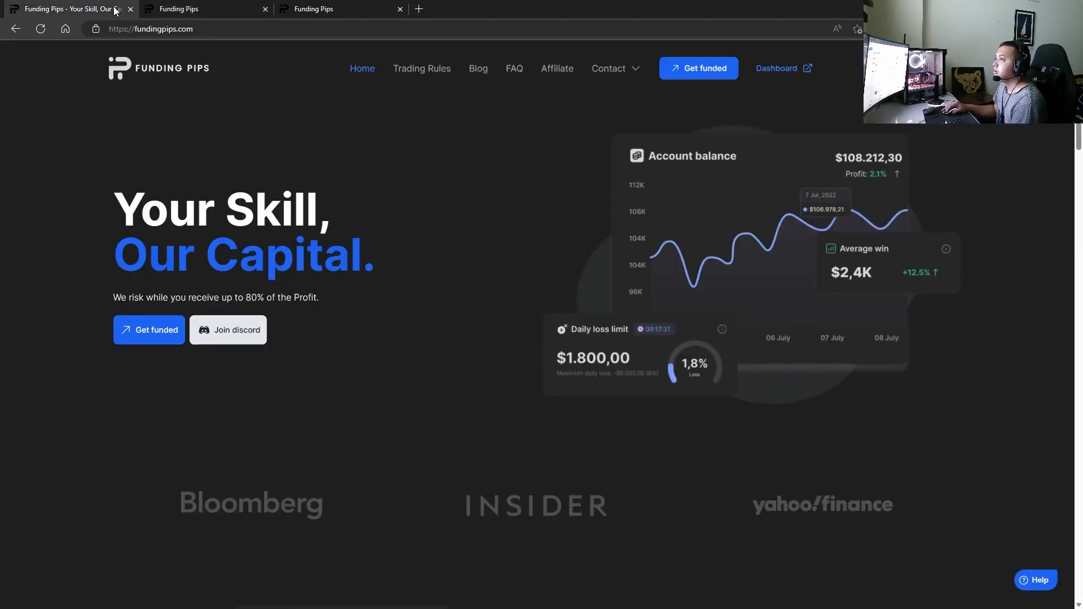
scroll("down", 3)
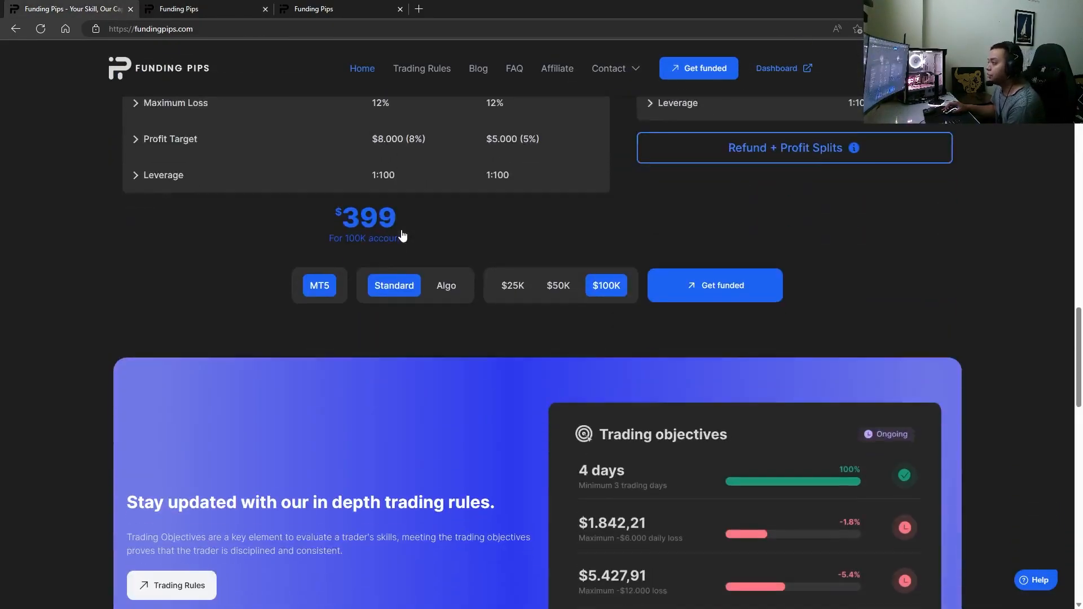
scroll("down", 3)
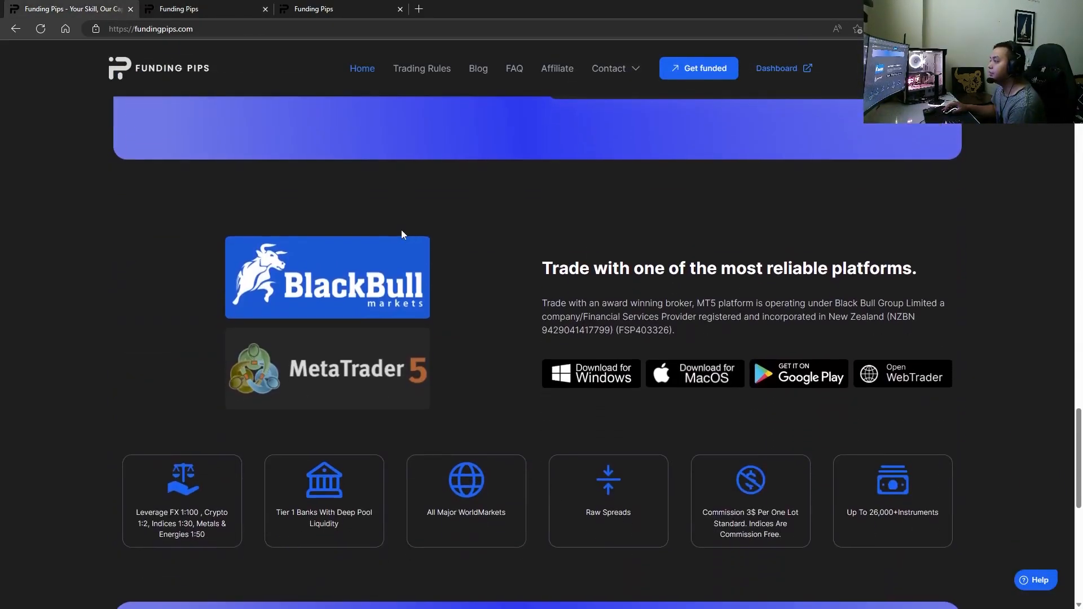
mouse_move(677, 329)
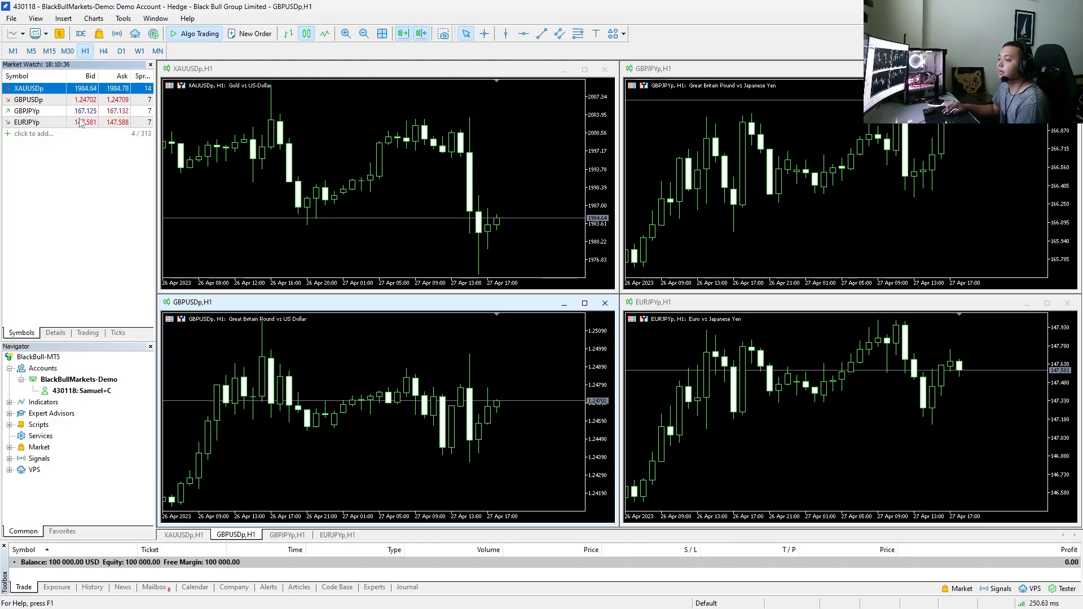
mouse_move(69, 99)
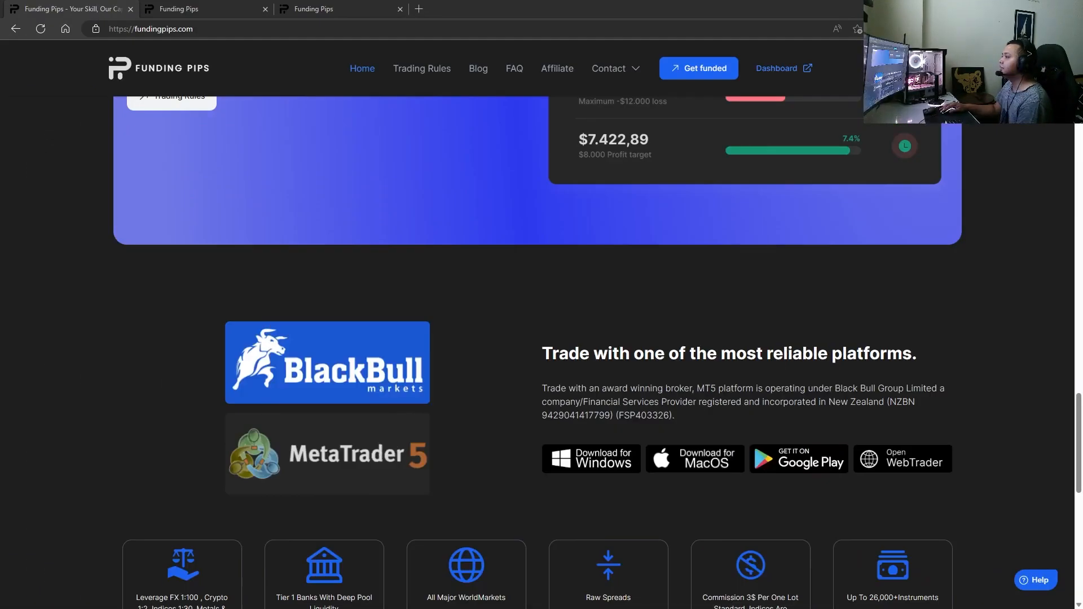
scroll("down", 3)
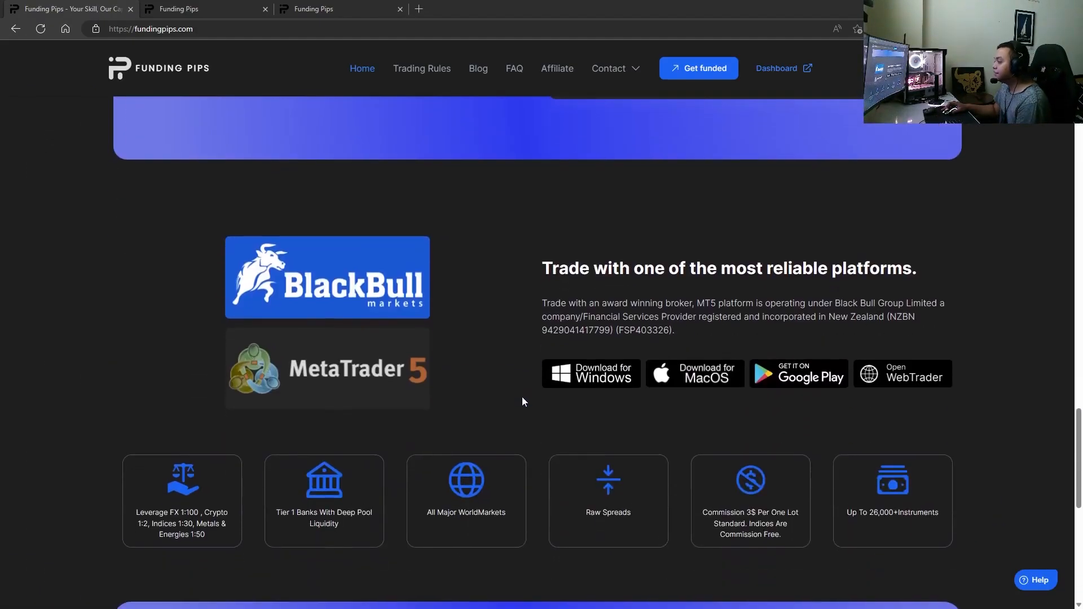
scroll("down", 3)
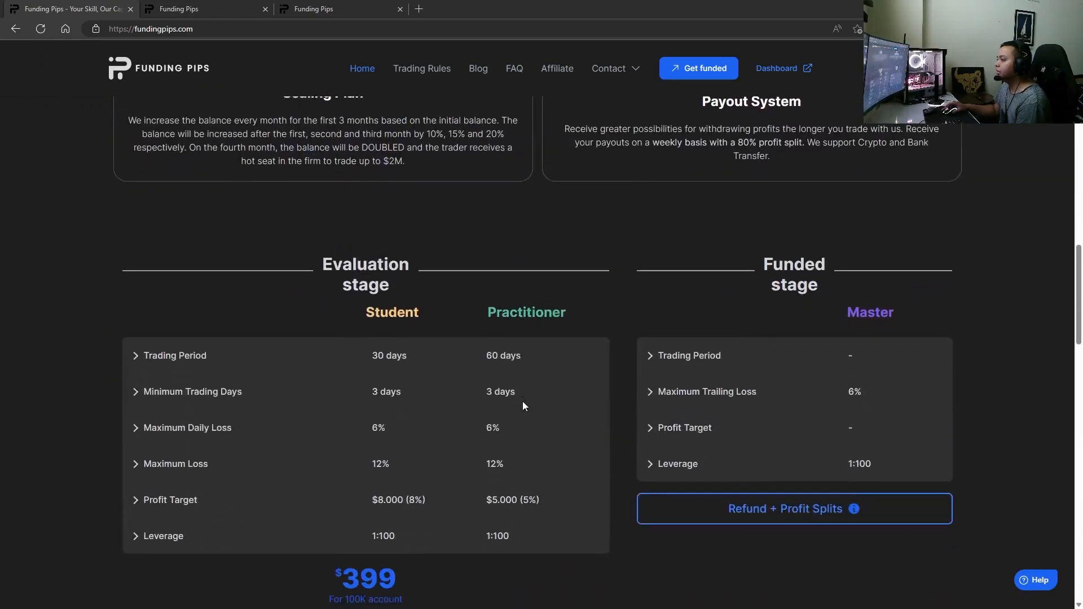
scroll("down", 3)
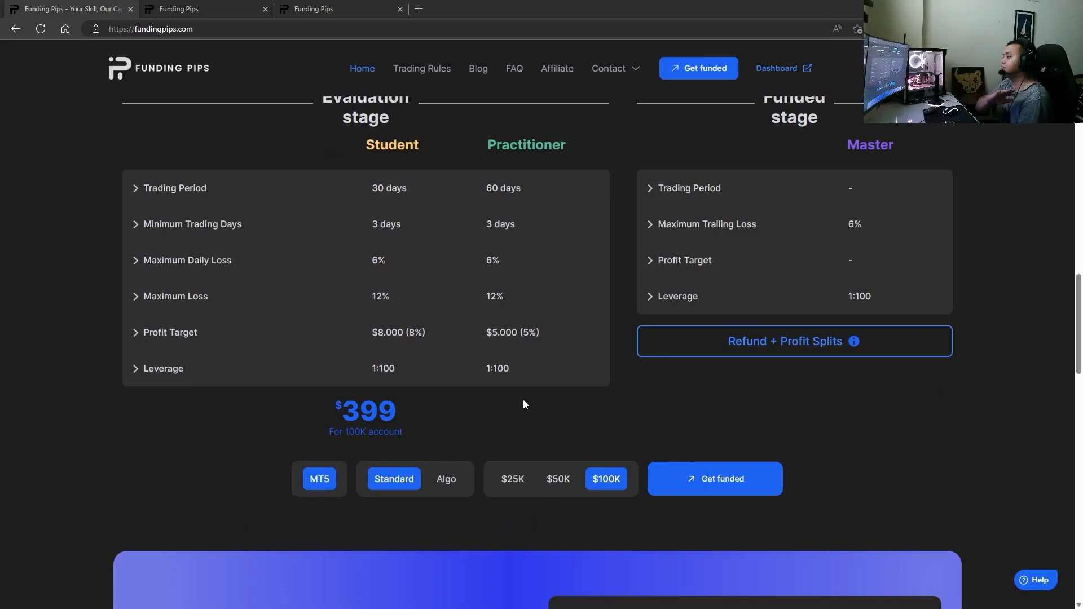
scroll("up", 3)
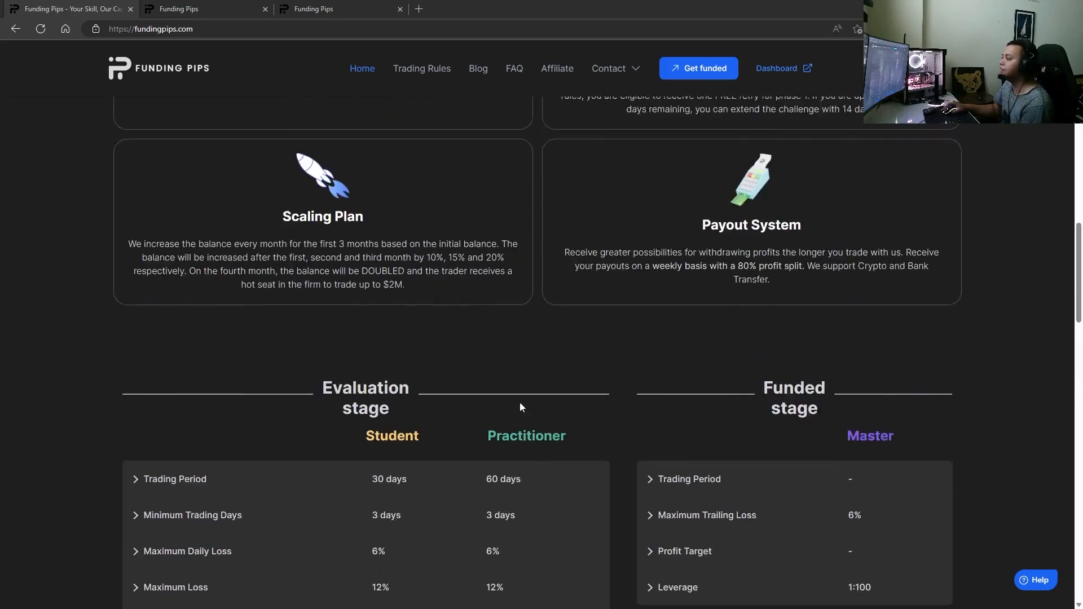
scroll("up", 3)
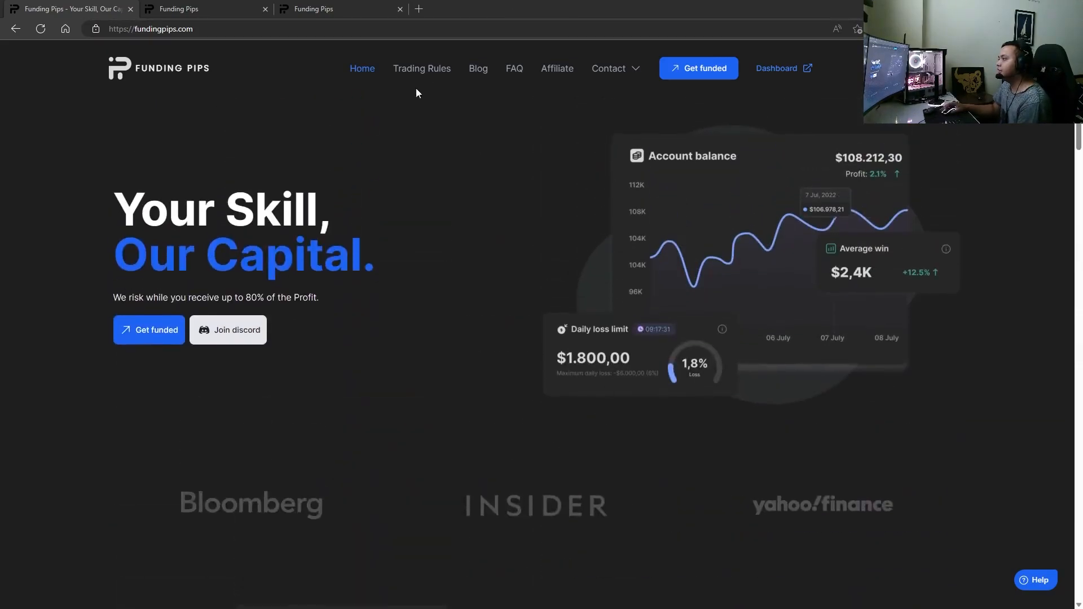
scroll("down", 3)
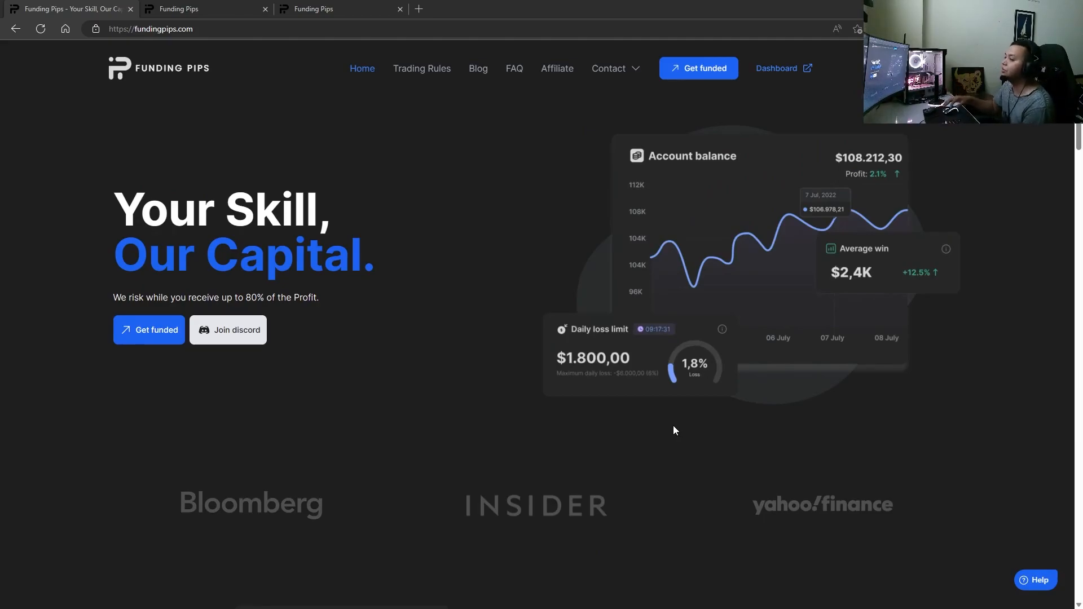
scroll("down", 3)
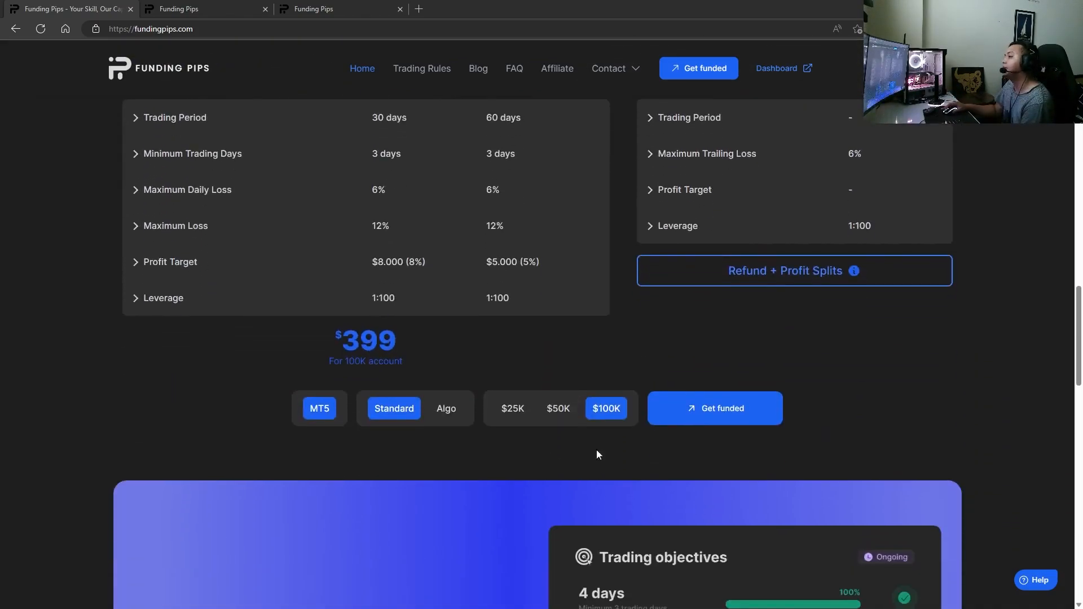
scroll("down", 3)
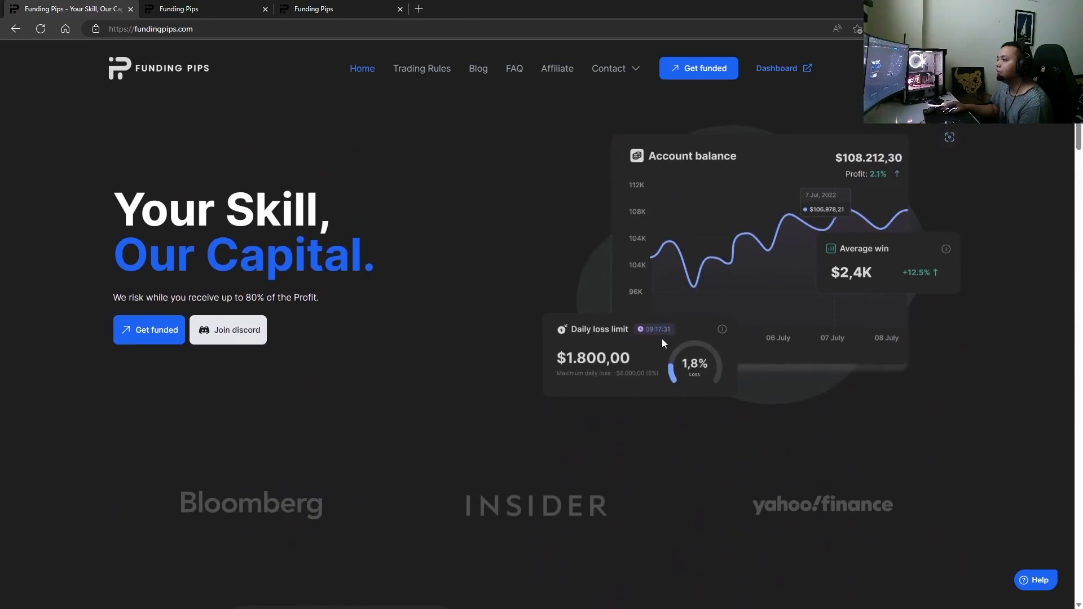
mouse_move(235, 386)
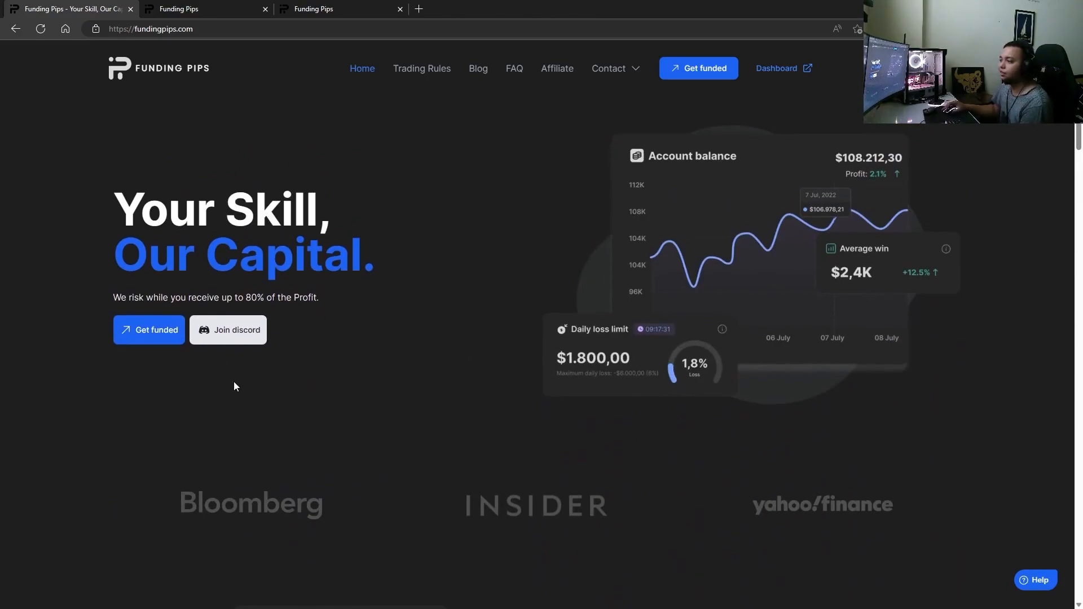